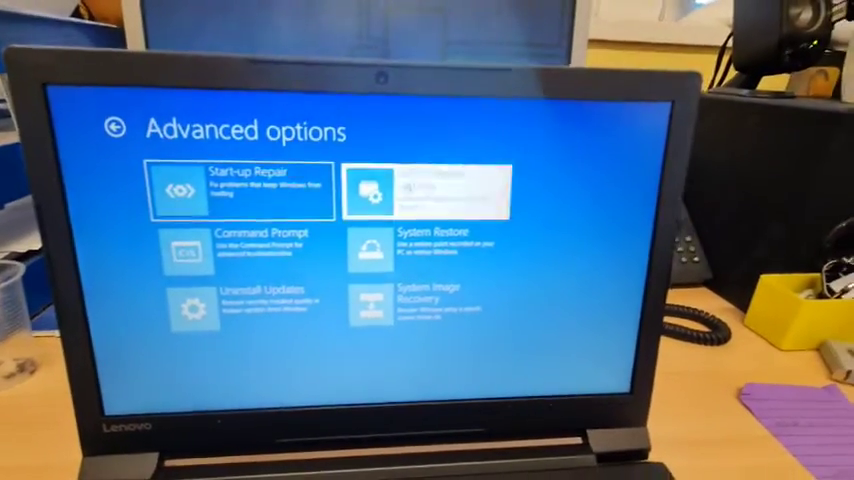
{"action": "left_click", "coordinate": [440, 188]}
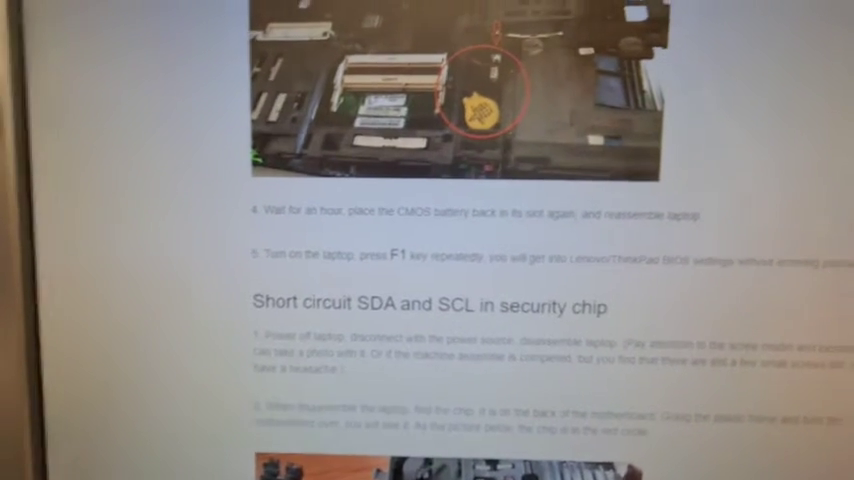
{"action": "scroll", "scroll_direction": "down", "scroll_amount": 3}
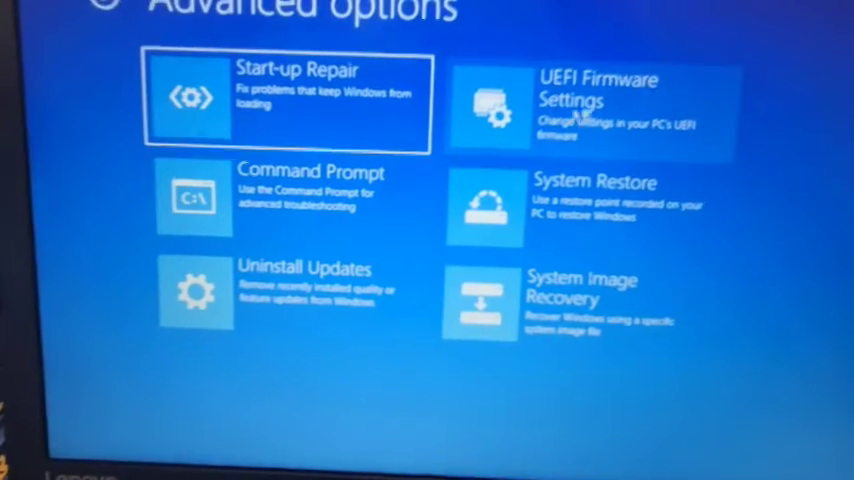
{"action": "left_click", "coordinate": [596, 104]}
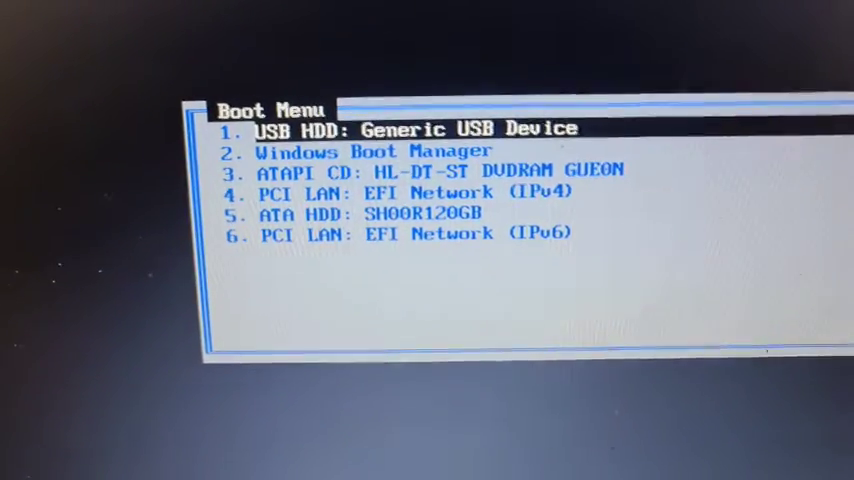
{"action": "key", "text": "Down"}
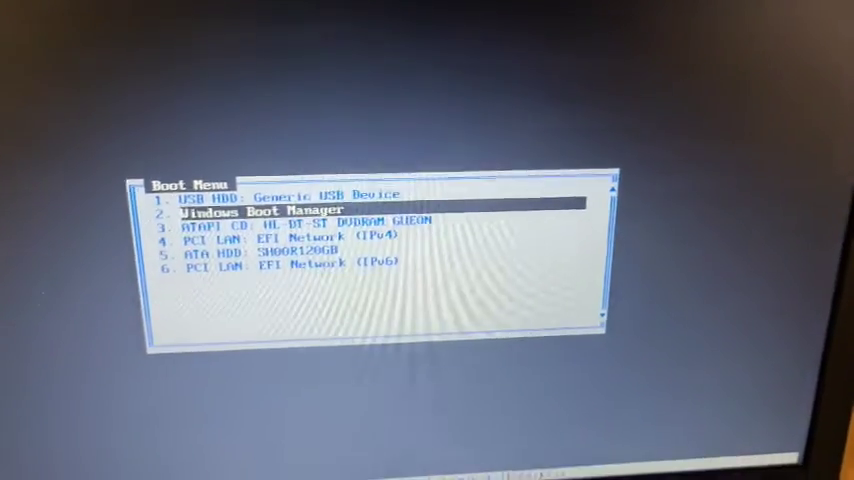